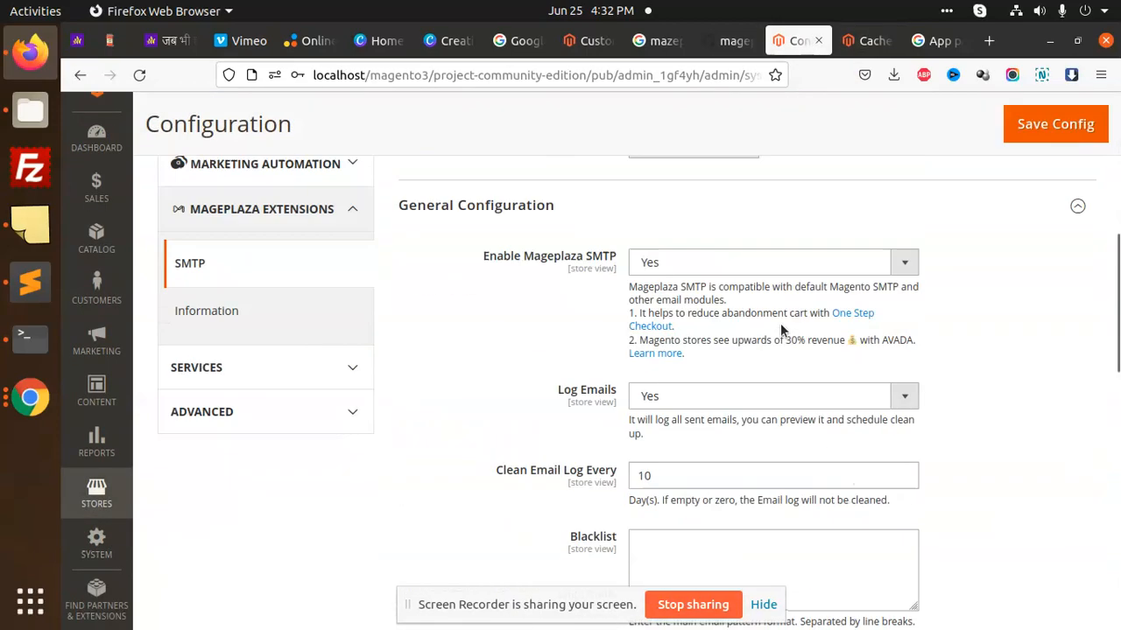
- Select and read the 5.7.9 error demanding a Gmail application-specific password
scroll("down", 3)
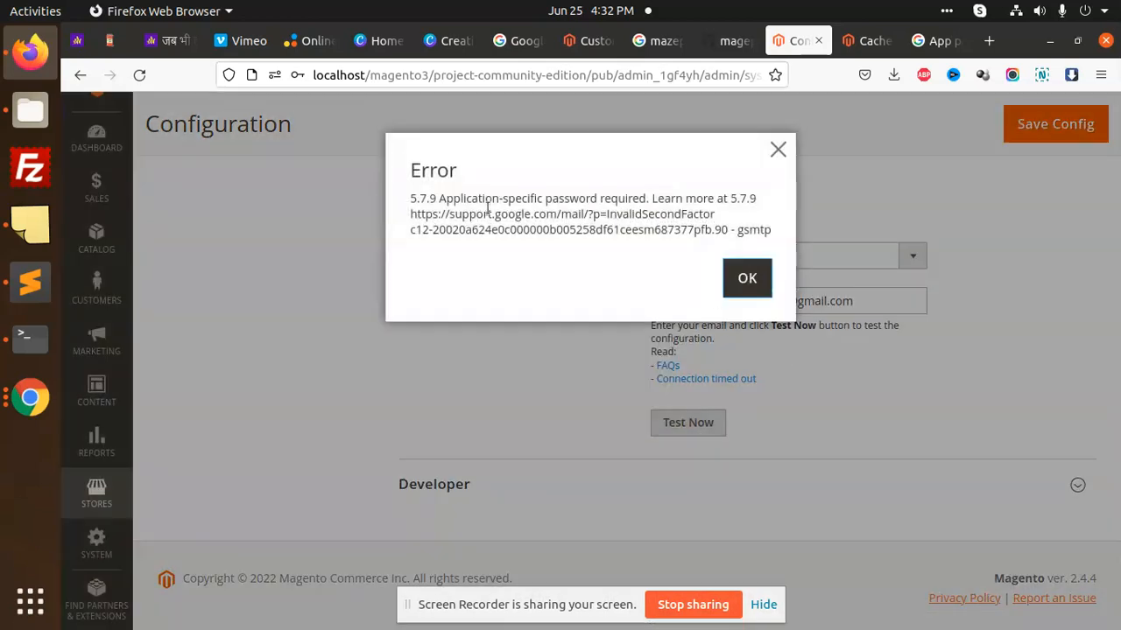
double_click(468, 198)
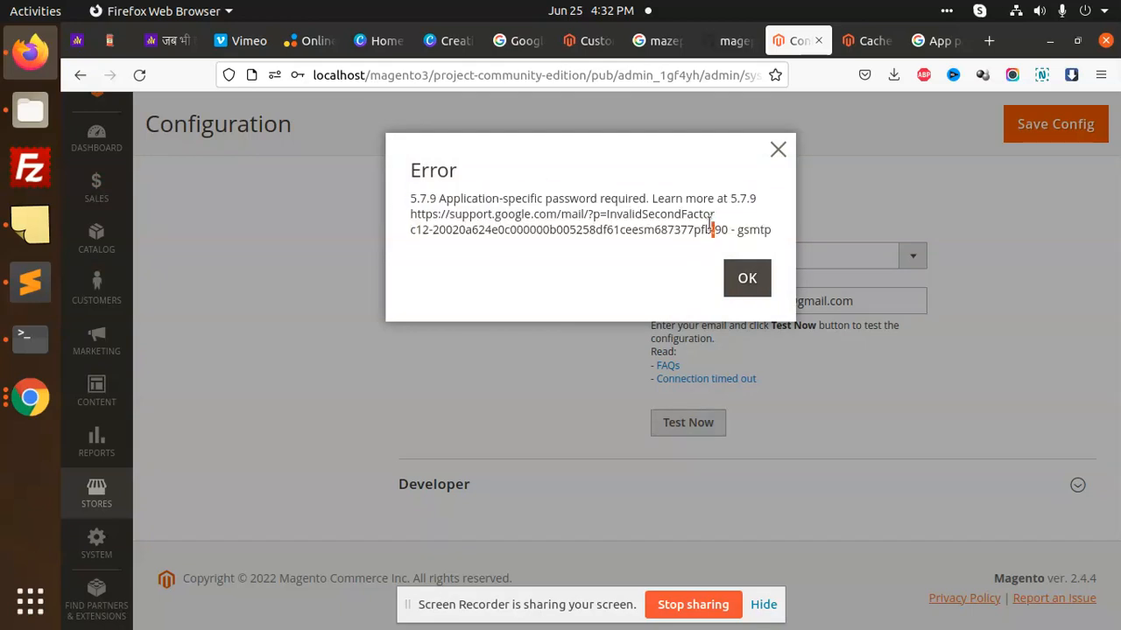
triple_click(583, 214)
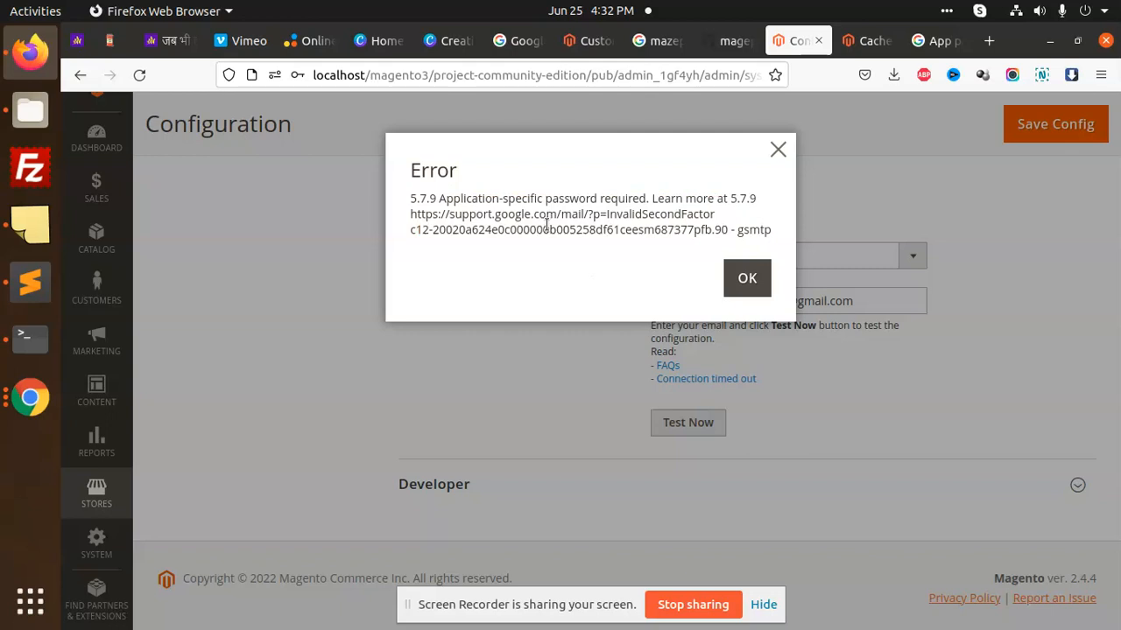
mouse_move(538, 281)
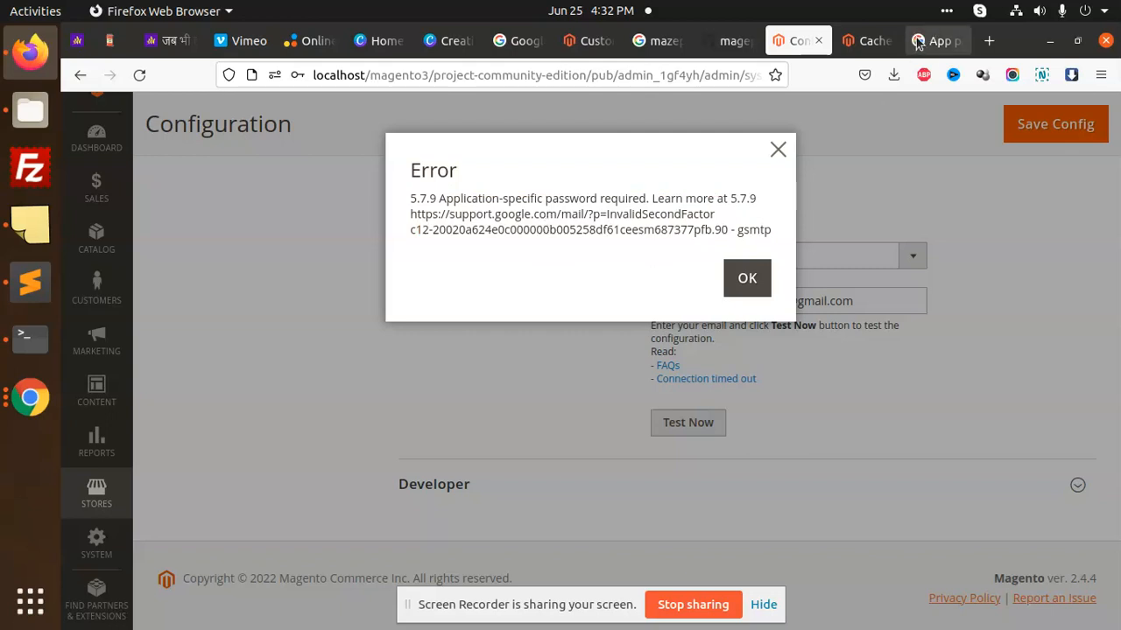
- Dismiss the generated app password notice and open the Google apps list
left_click(937, 41)
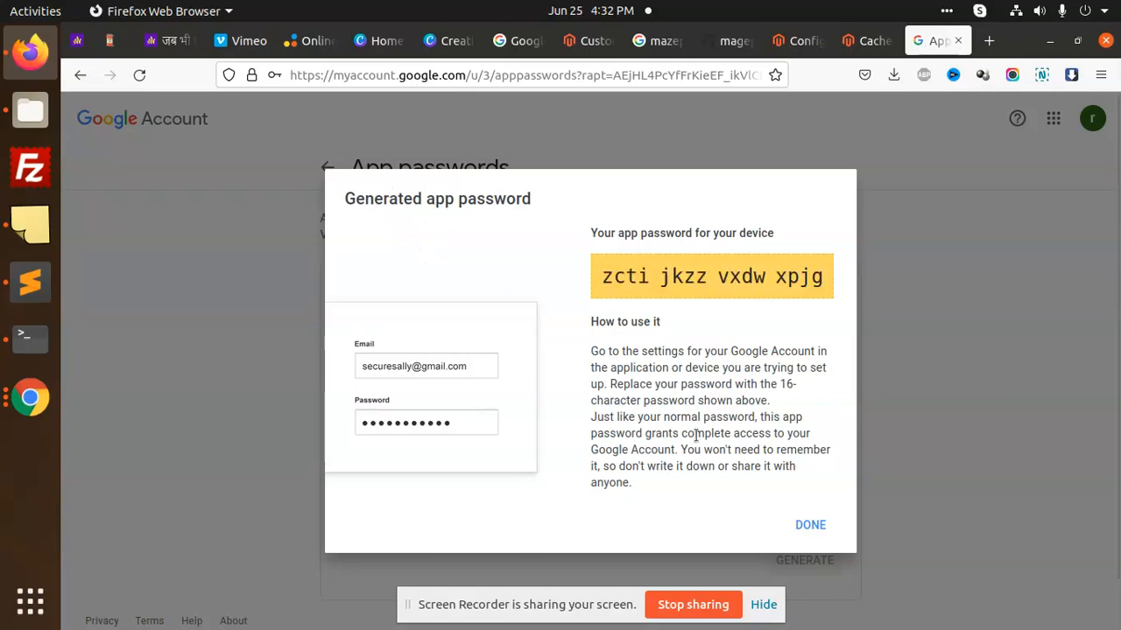
left_click(809, 524)
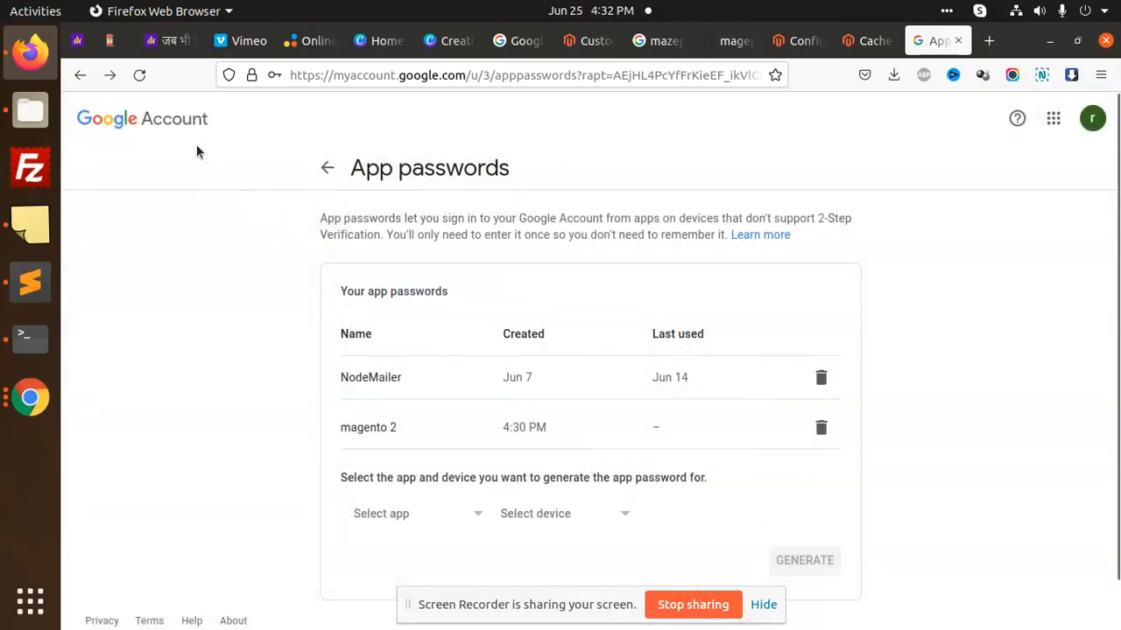
mouse_move(211, 133)
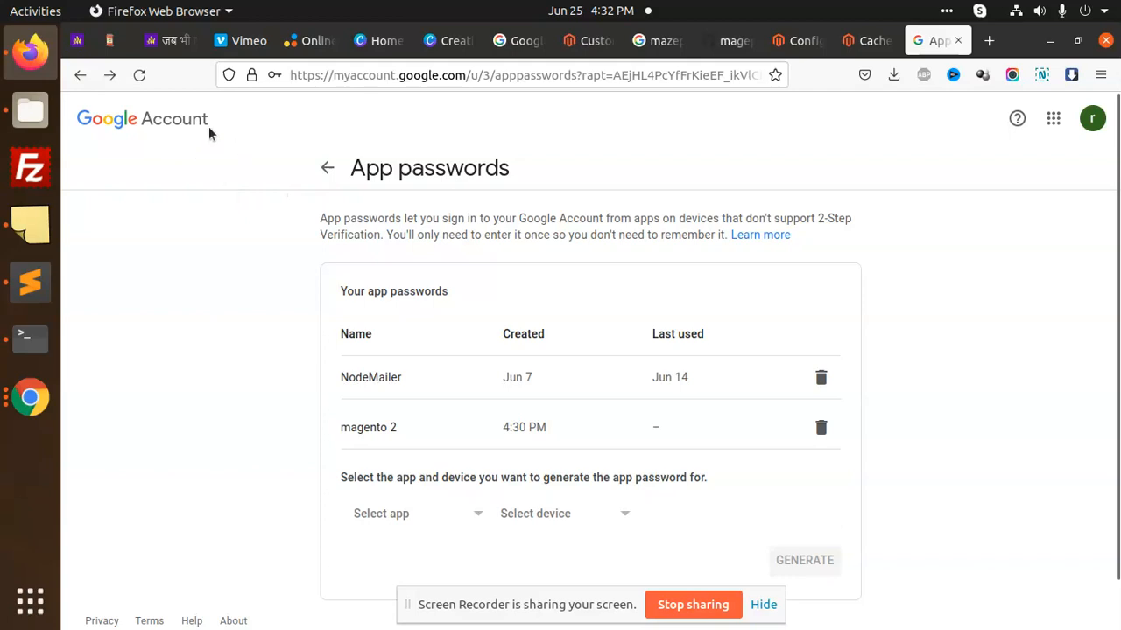
mouse_move(1053, 118)
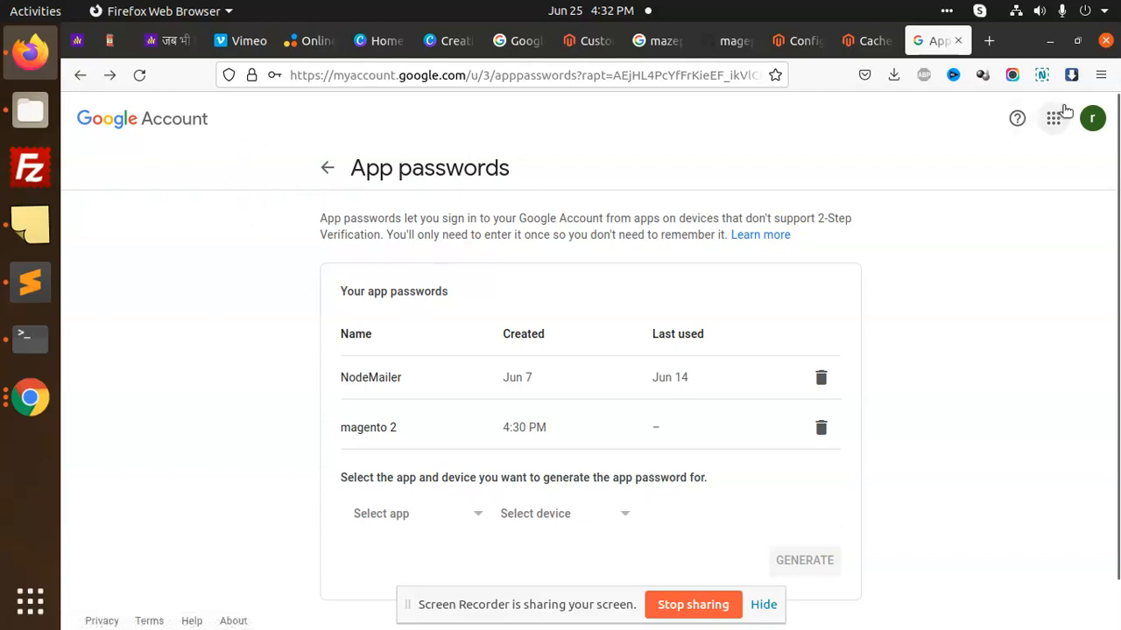
left_click(1053, 118)
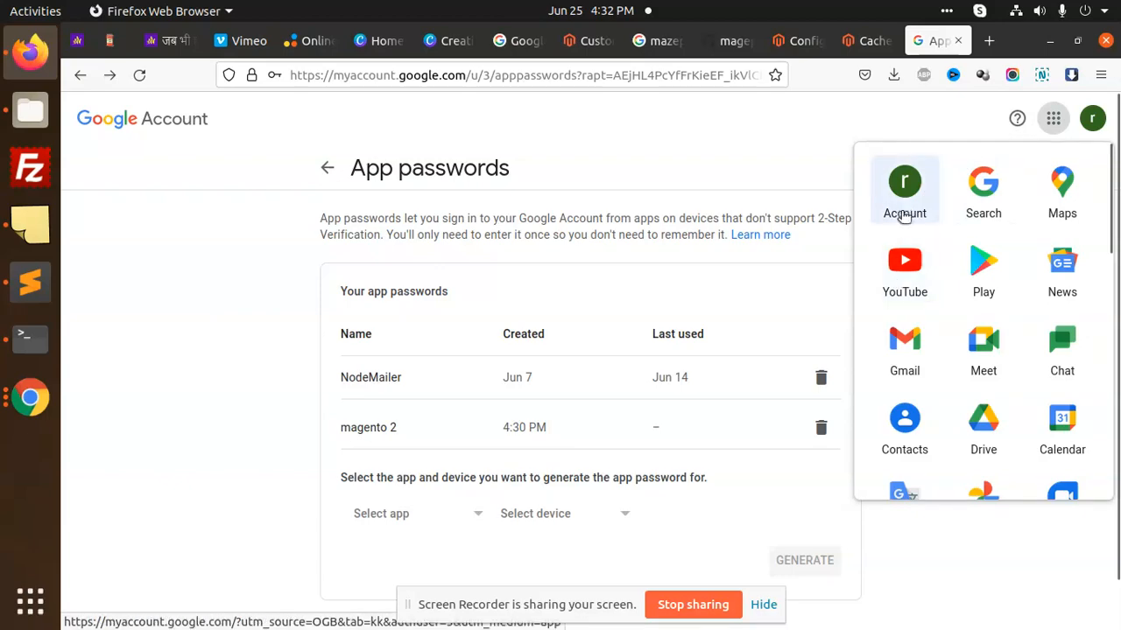
- Go to Google Account Security and scroll to 2-Step Verification and app passwords
left_click(905, 190)
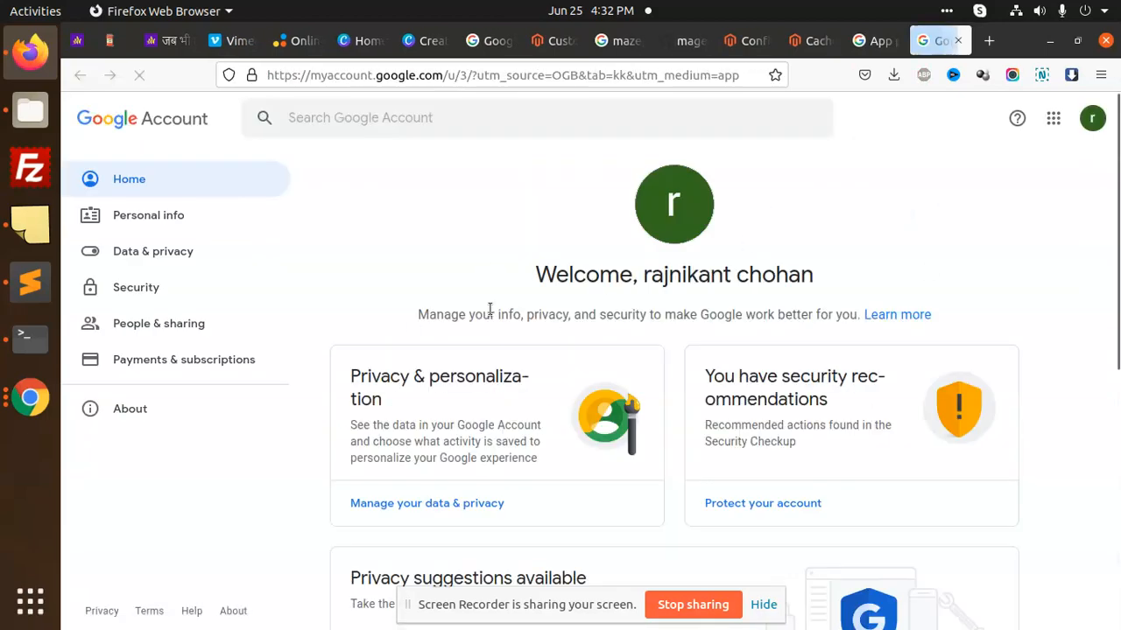
left_click(136, 287)
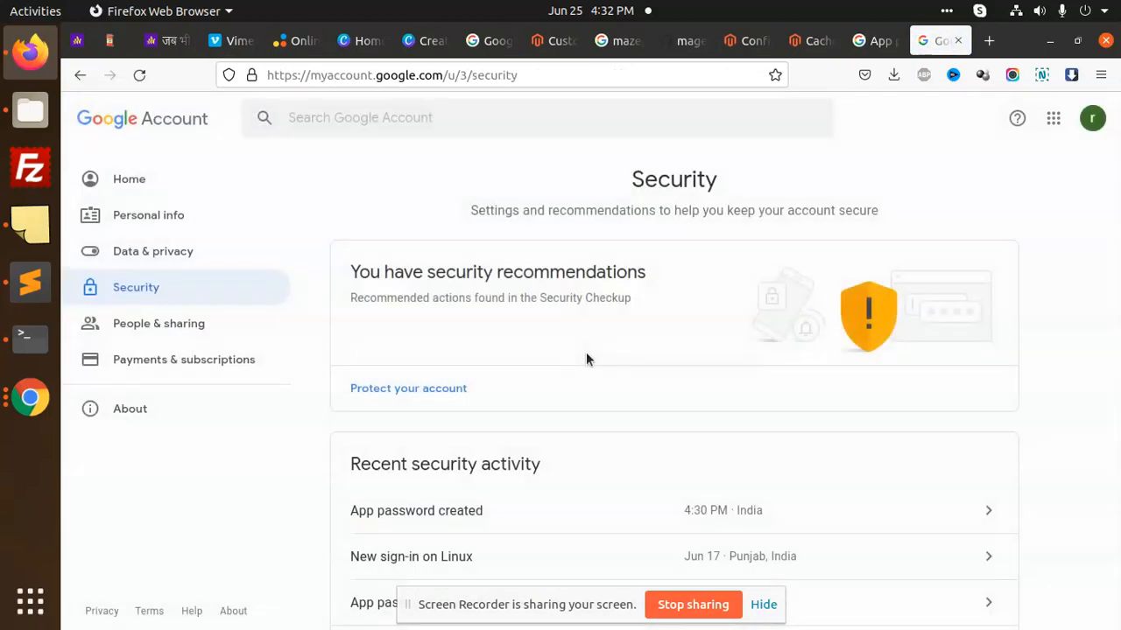
scroll("down", 3)
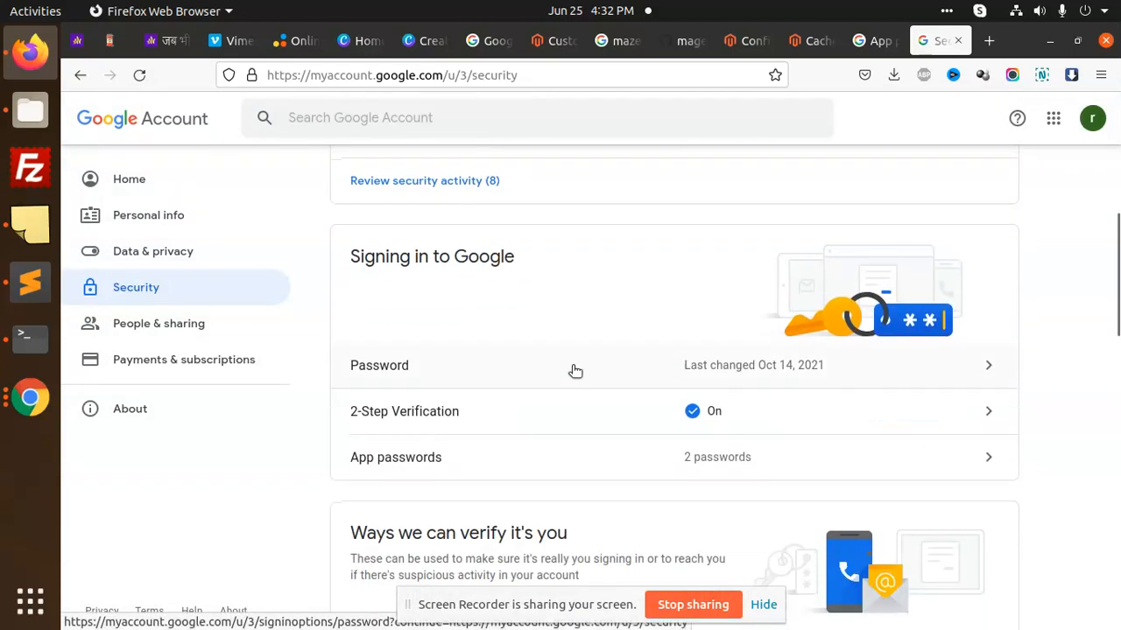
scroll("down", 3)
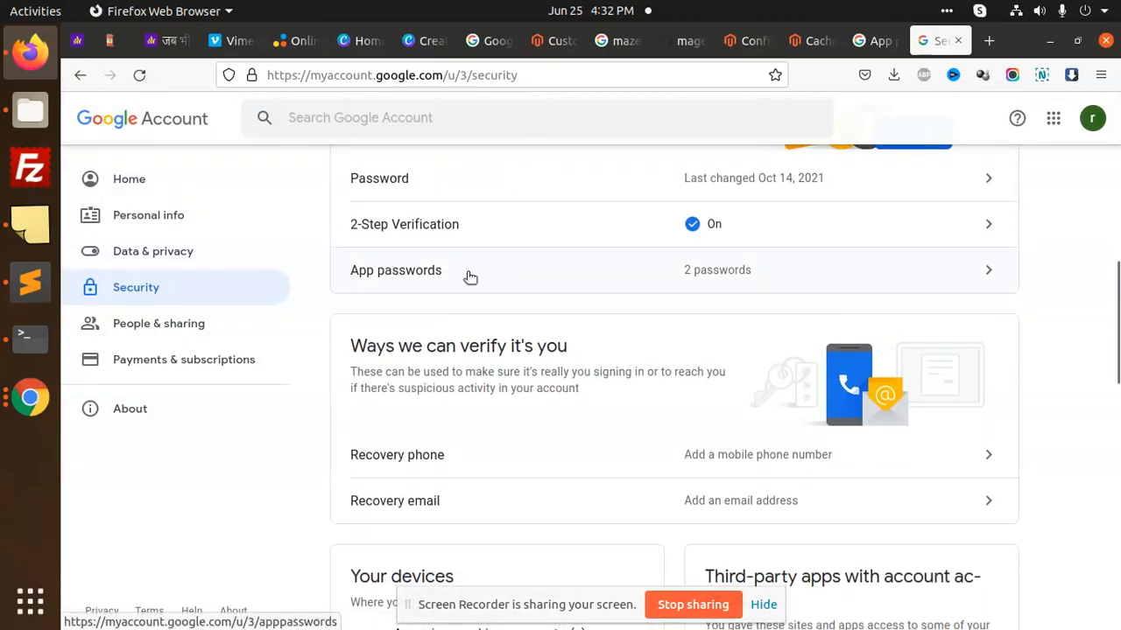
mouse_move(553, 294)
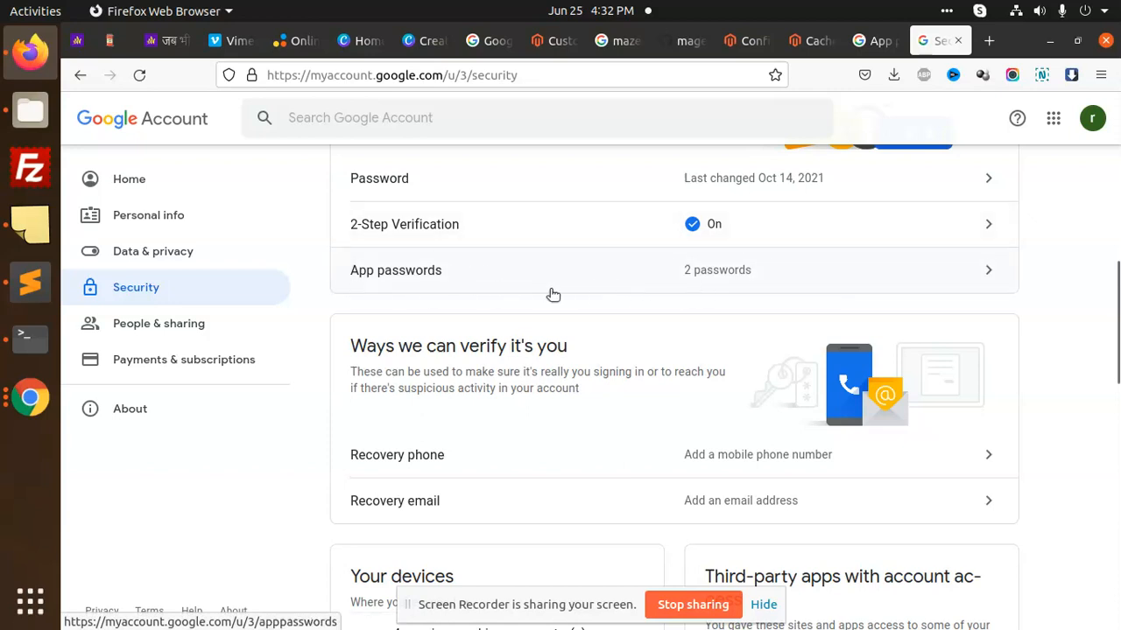
mouse_move(677, 287)
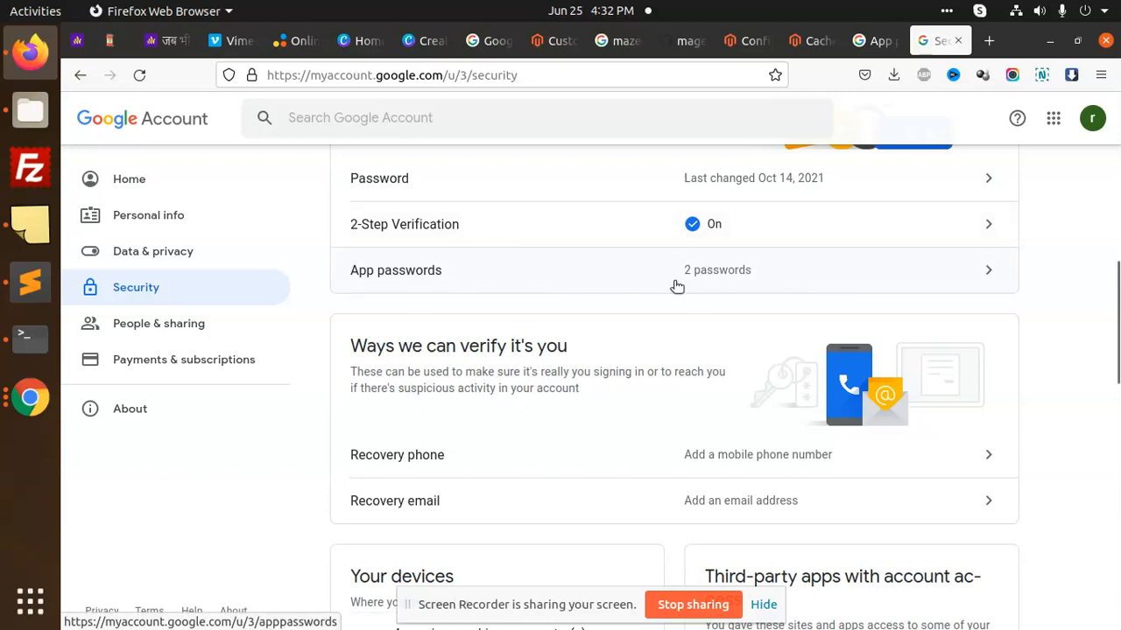
mouse_move(759, 303)
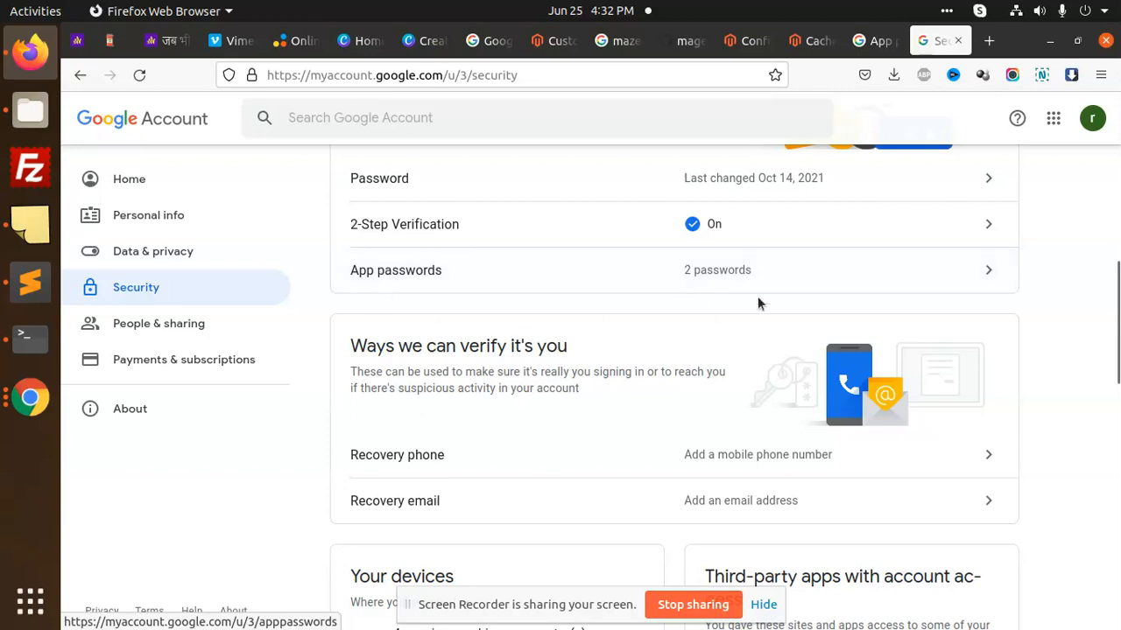
mouse_move(609, 279)
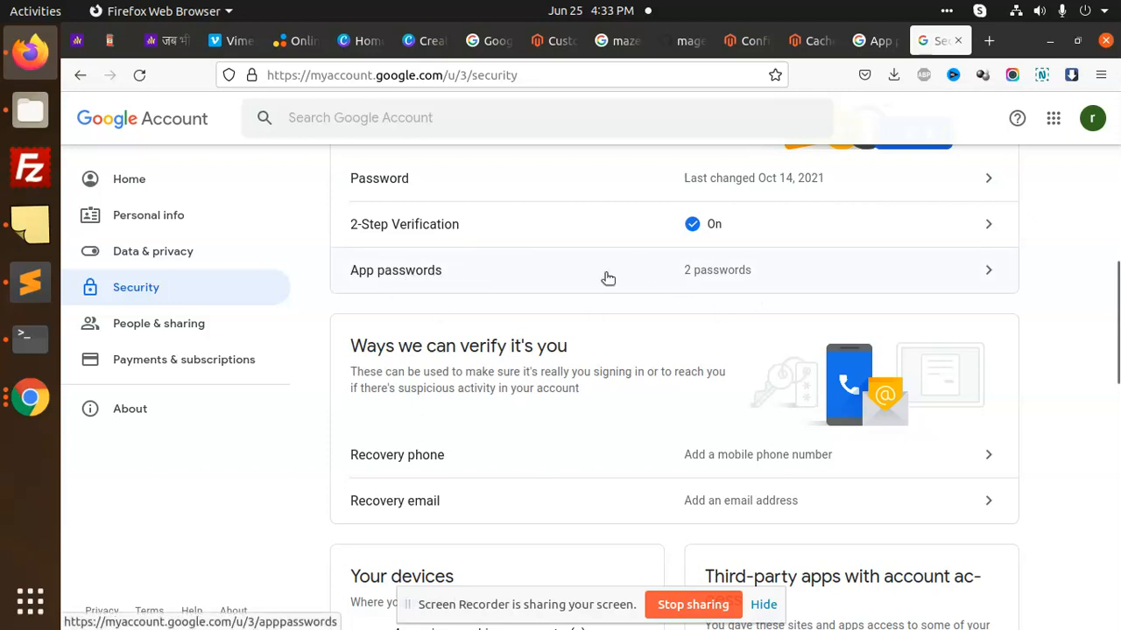
mouse_move(639, 292)
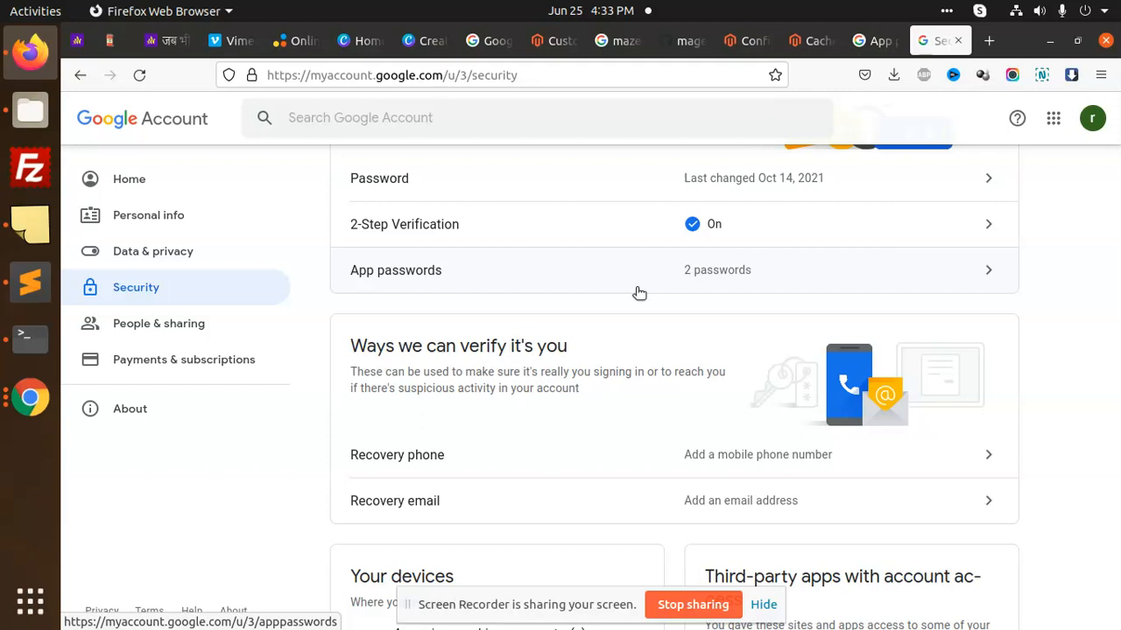
mouse_move(392, 322)
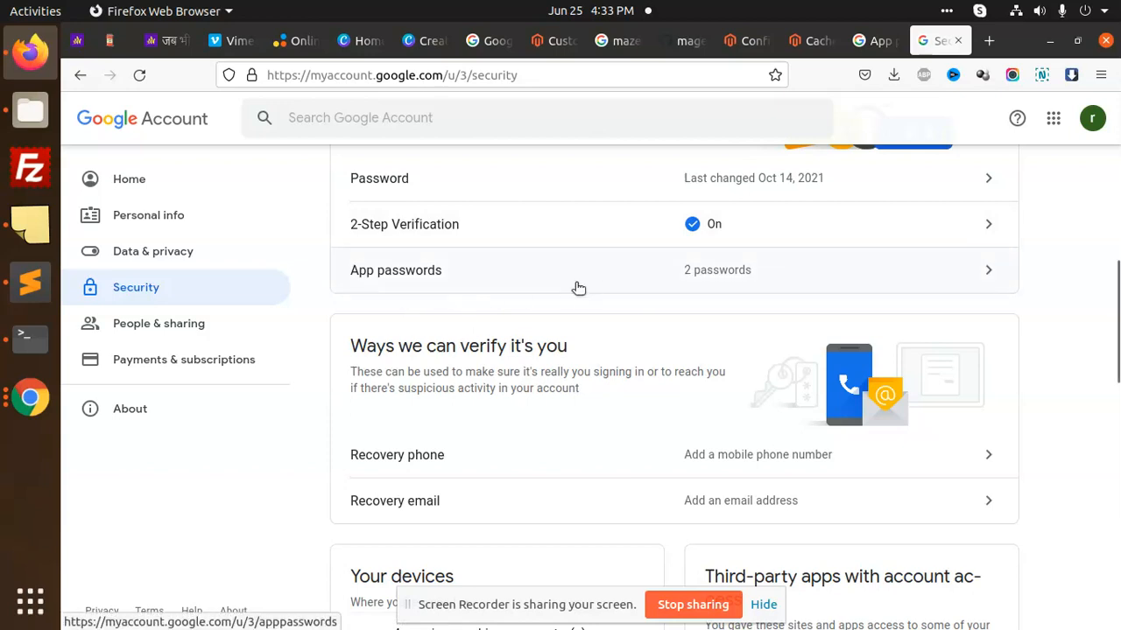
mouse_move(569, 287)
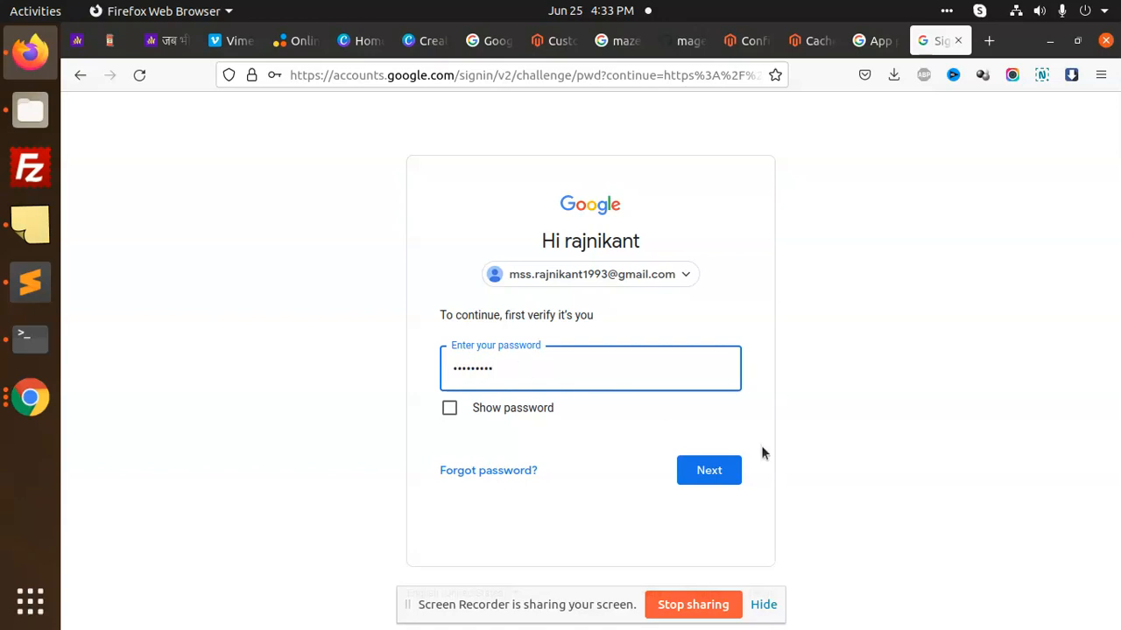
- Confirm the account password and generate a custom app password named 'ma2'
left_click(709, 470)
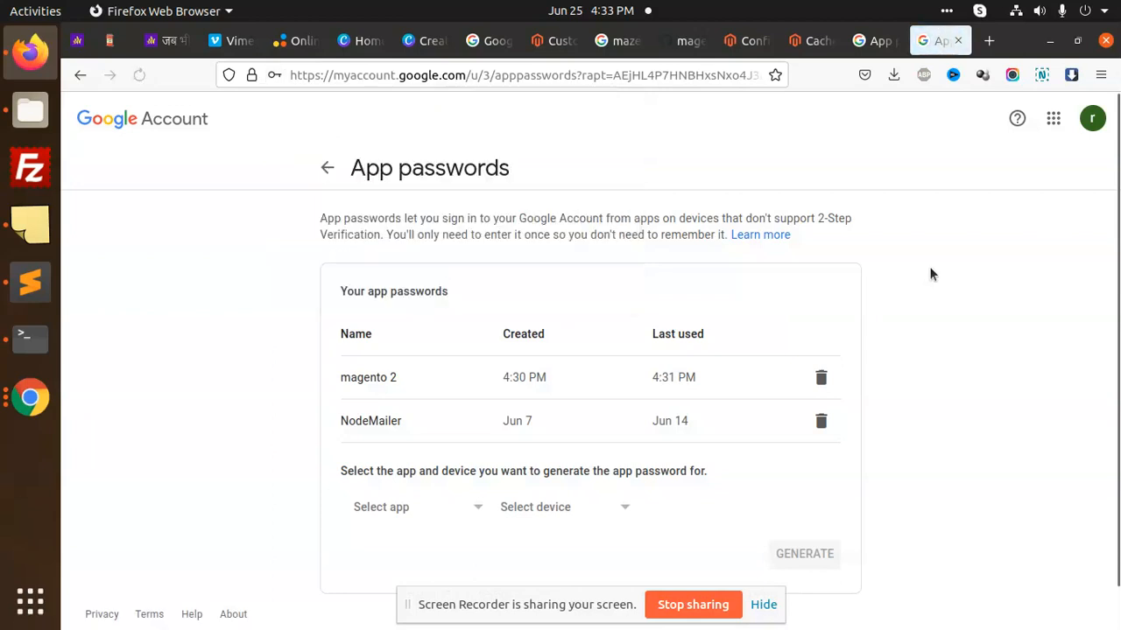
left_click(412, 506)
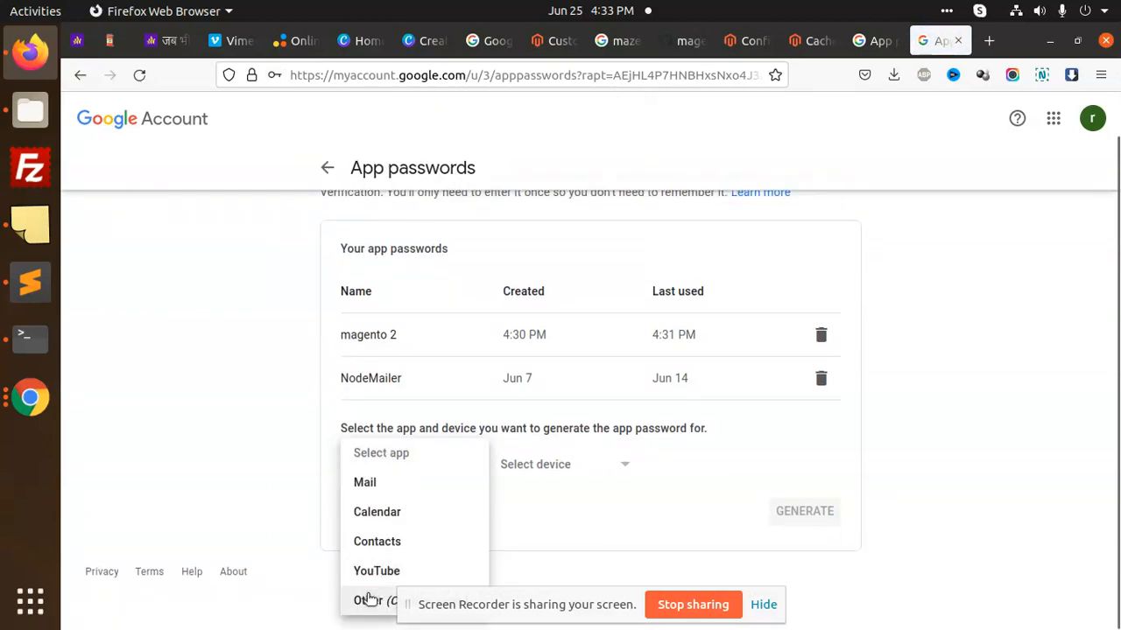
type("ma2")
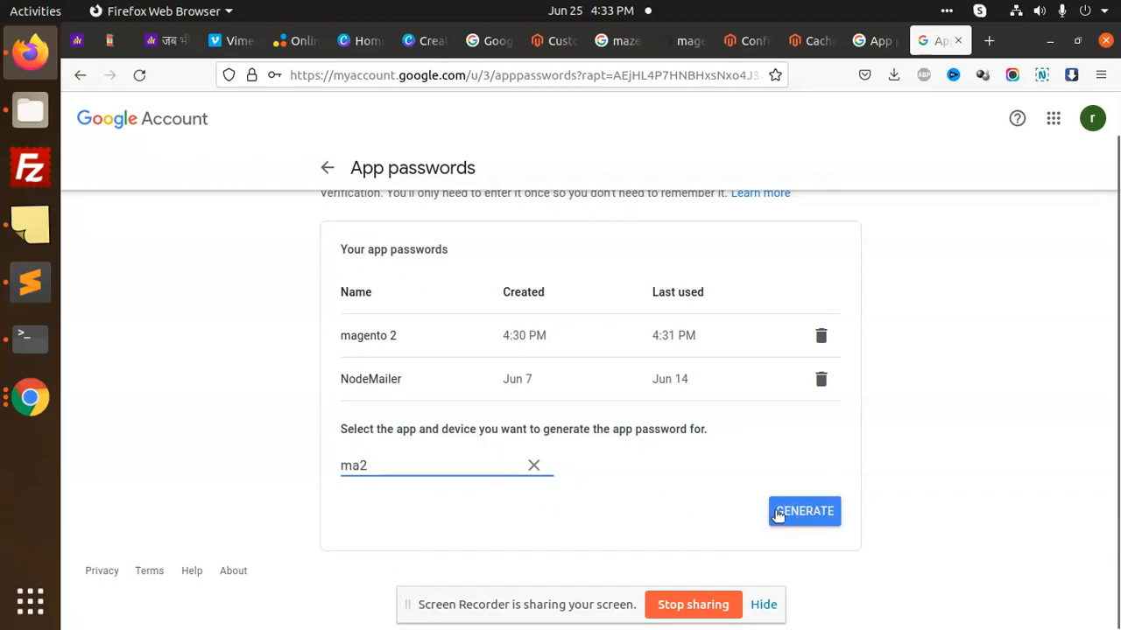
left_click(804, 511)
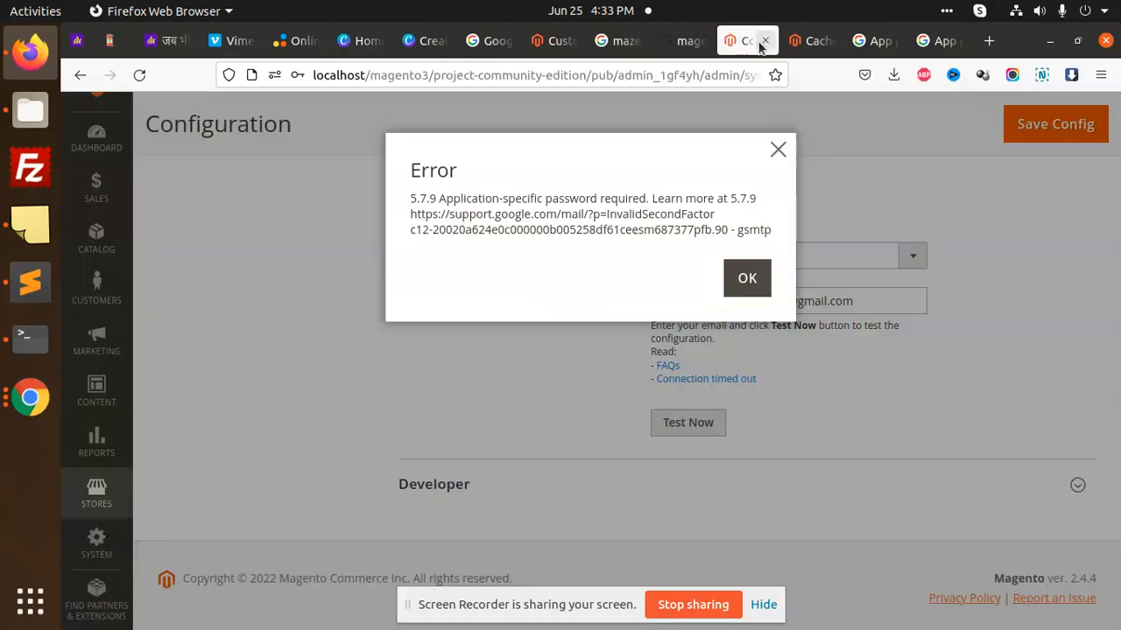
- Dismiss the authentication error and save the SMTP configuration with the new password
left_click(746, 278)
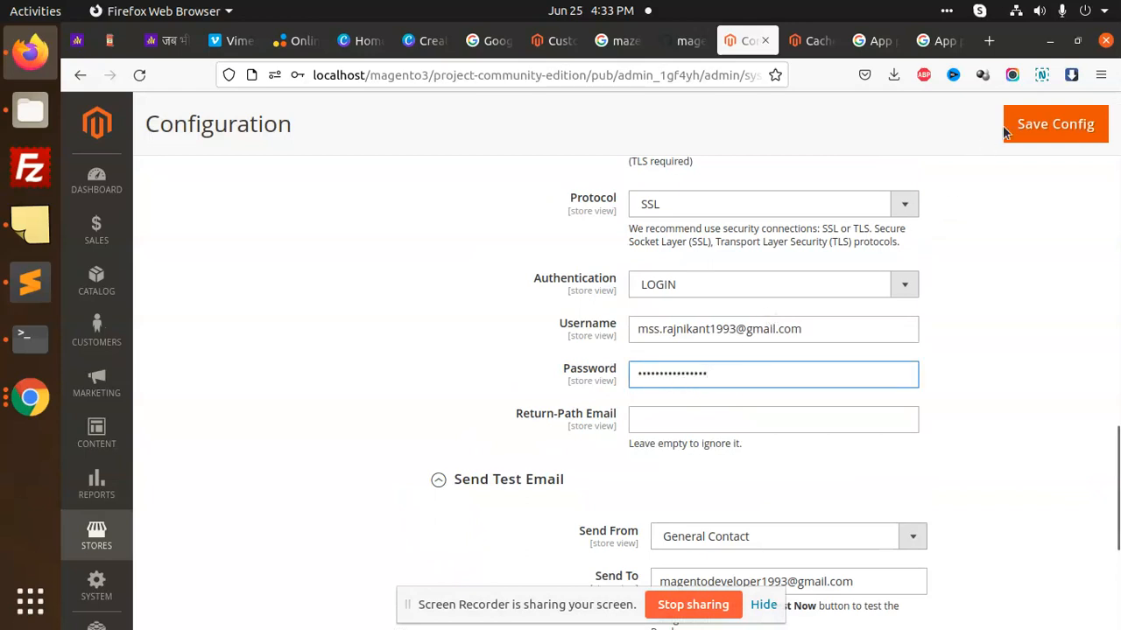
left_click(1055, 123)
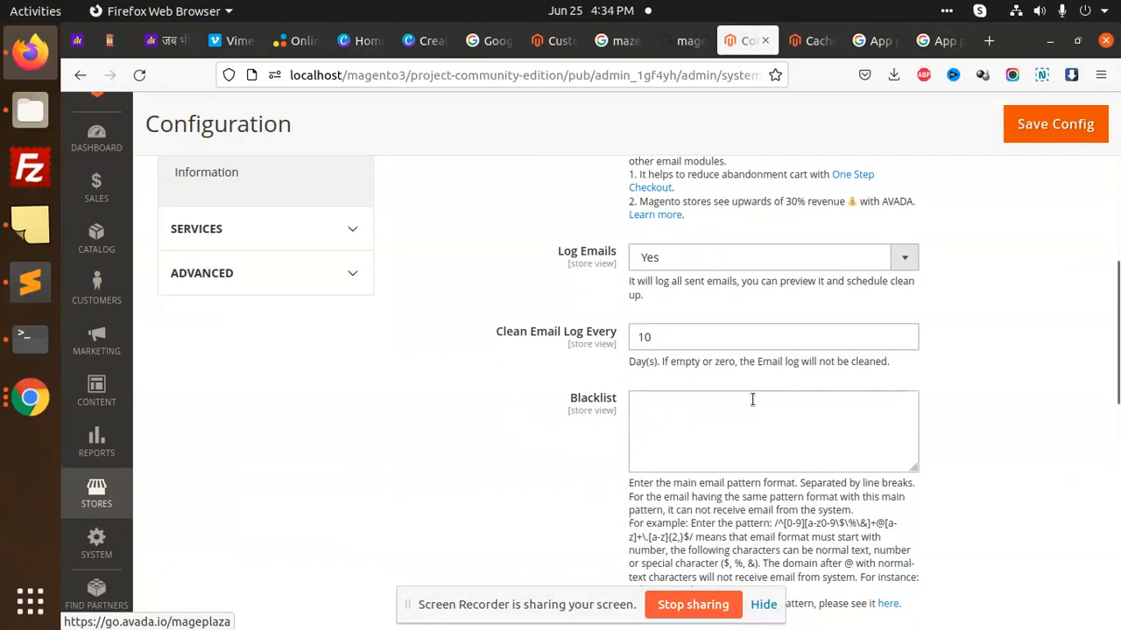
- Send a test email, confirm it succeeds, and dismiss the success message
scroll("down", 3)
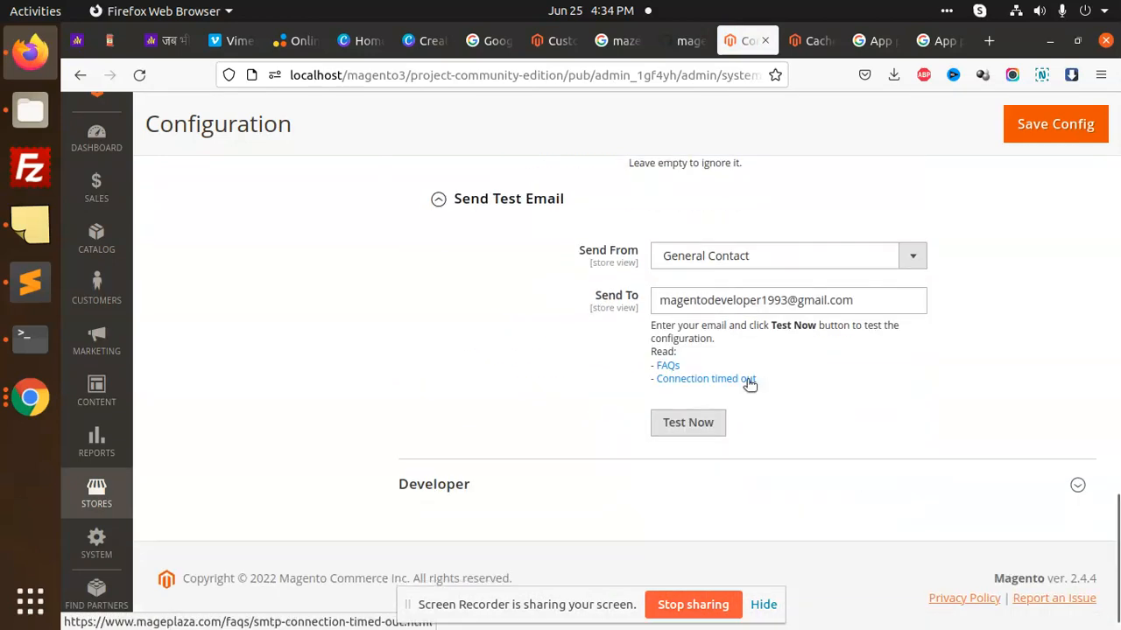
left_click(688, 422)
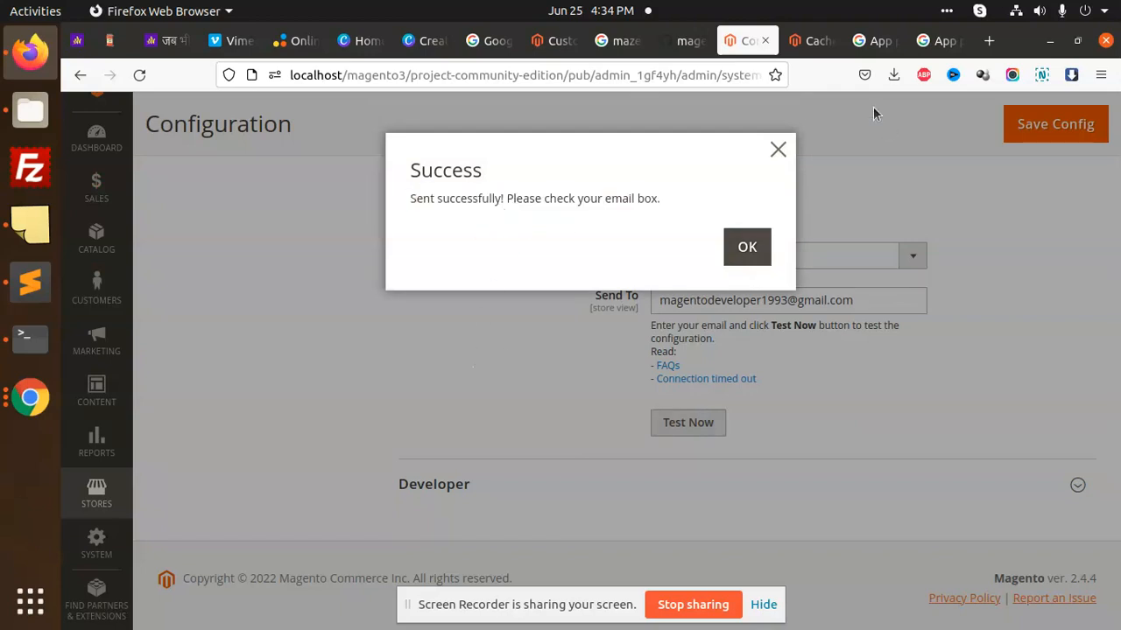
left_click(747, 246)
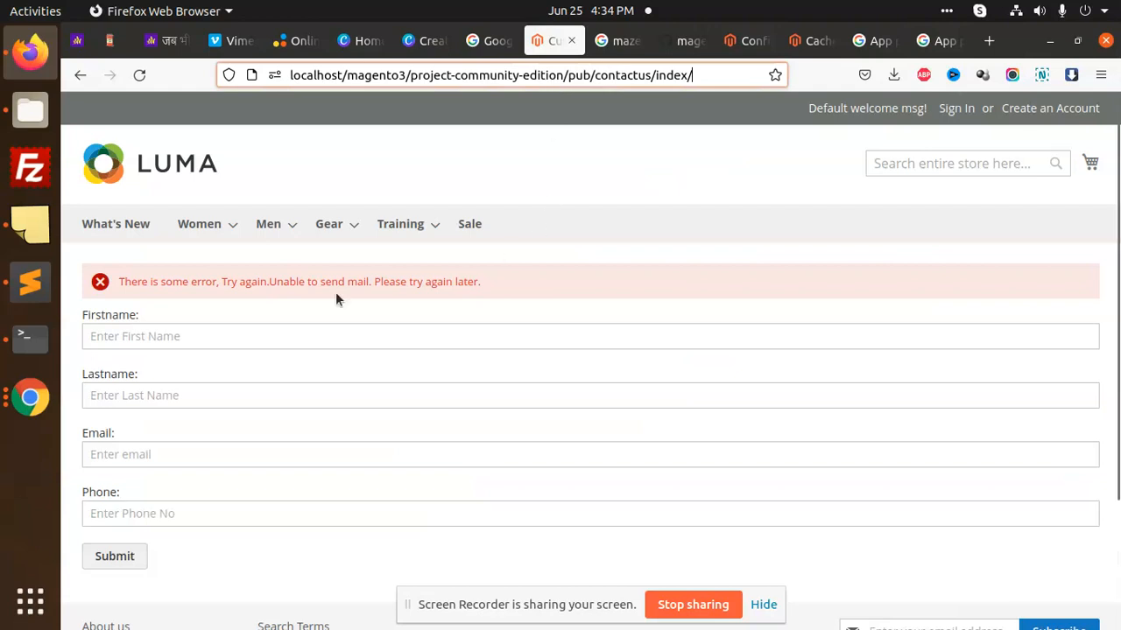
- Fill the contact form's first name with a saved value
scroll("down", 3)
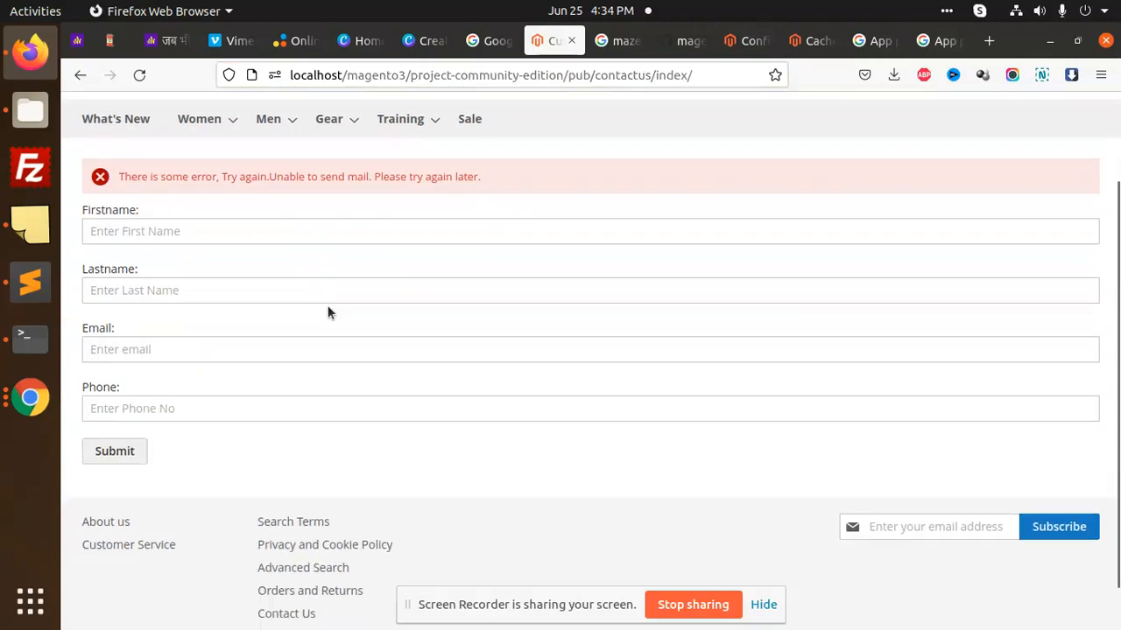
left_click(591, 230)
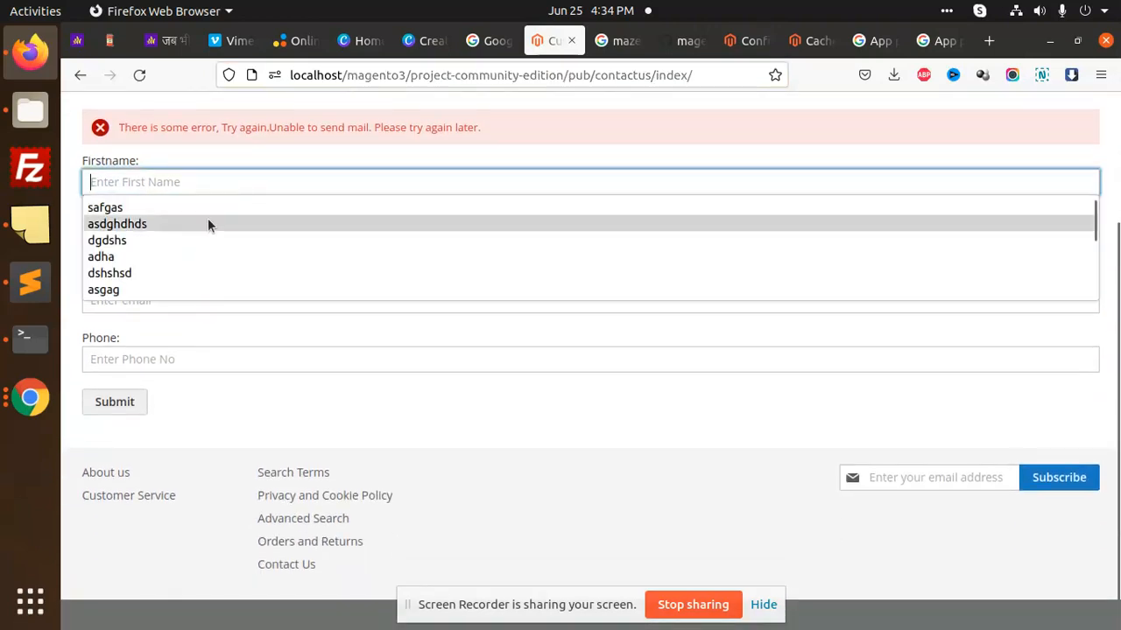
left_click(117, 223)
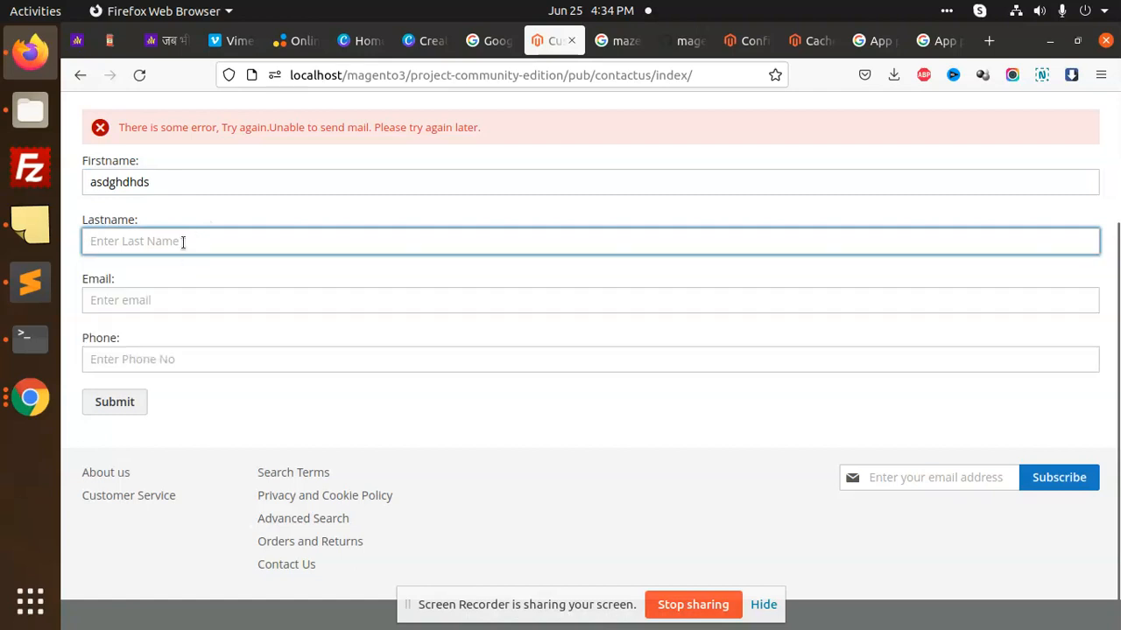
type("dshdsh")
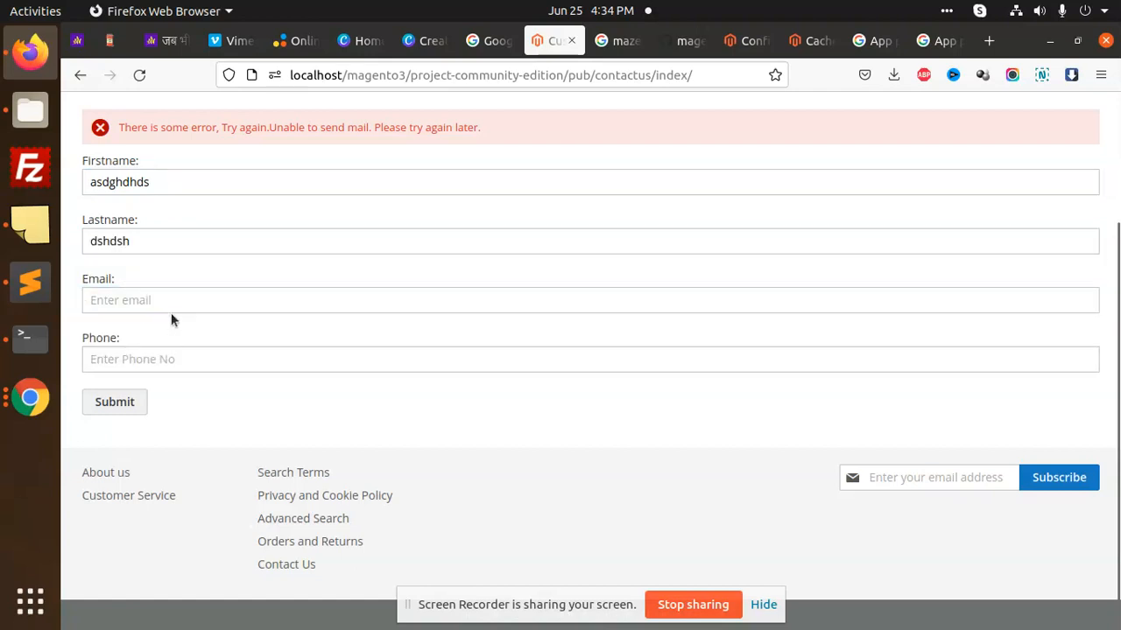
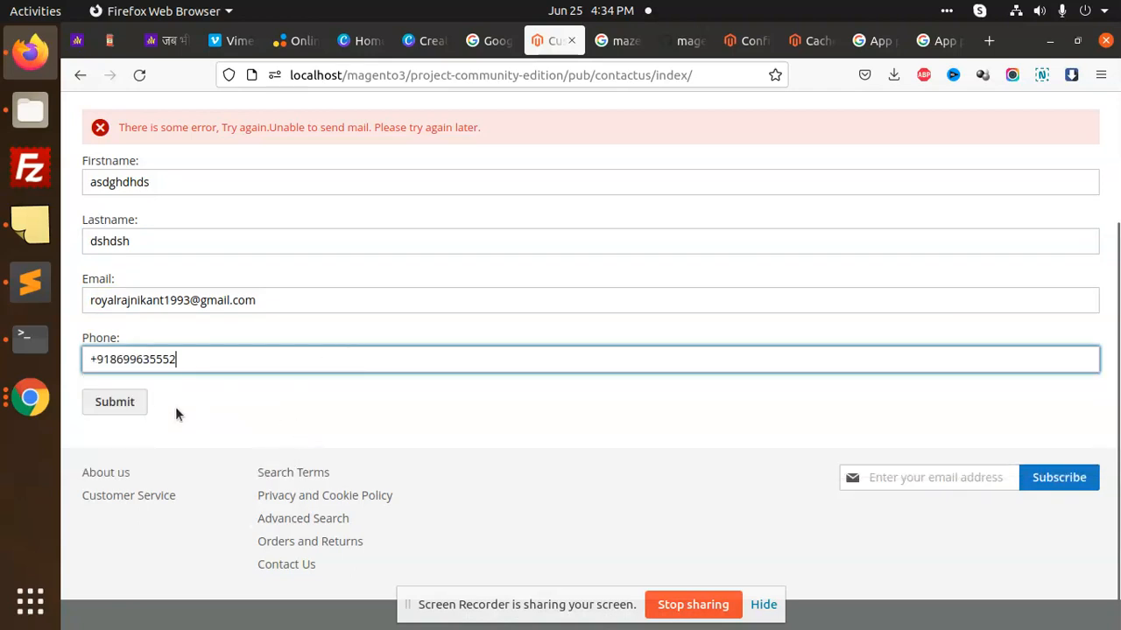
left_click(114, 402)
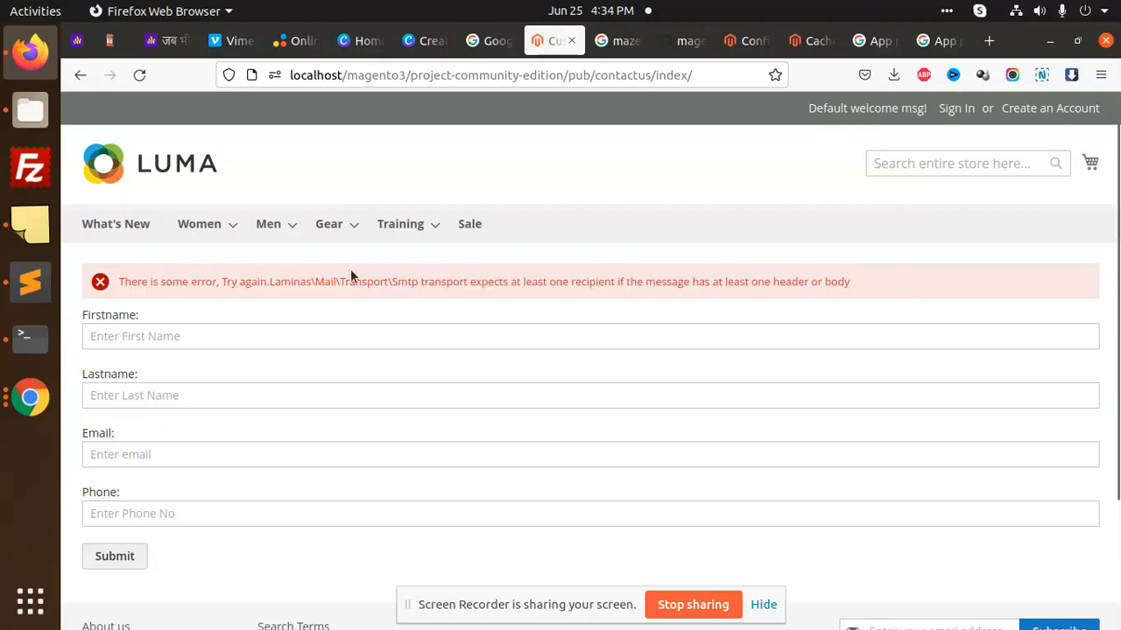
mouse_move(584, 306)
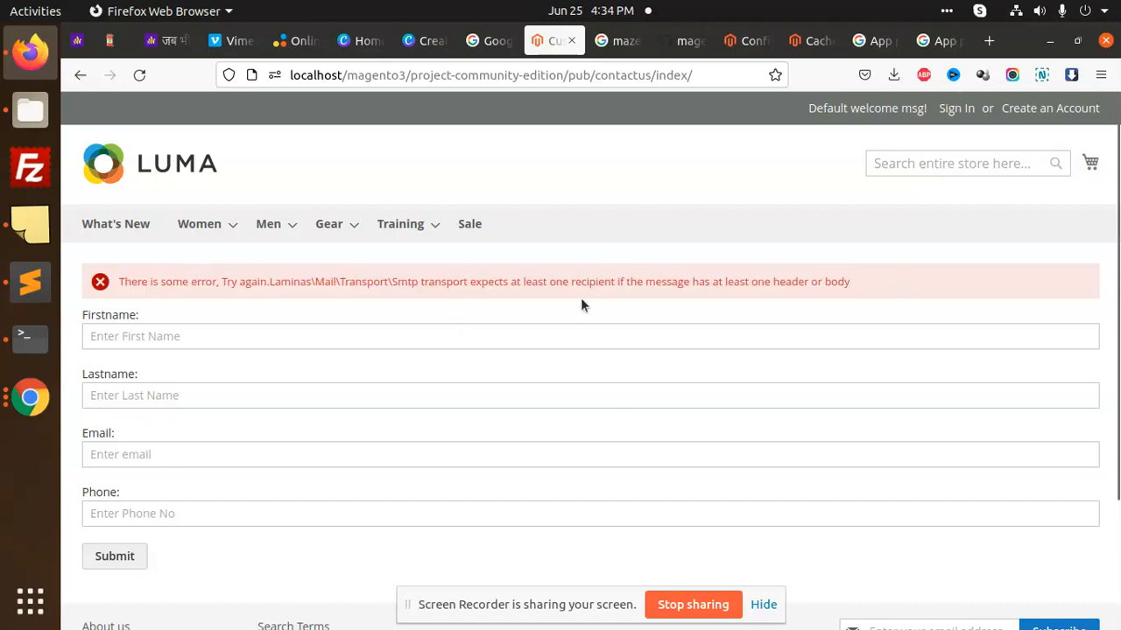